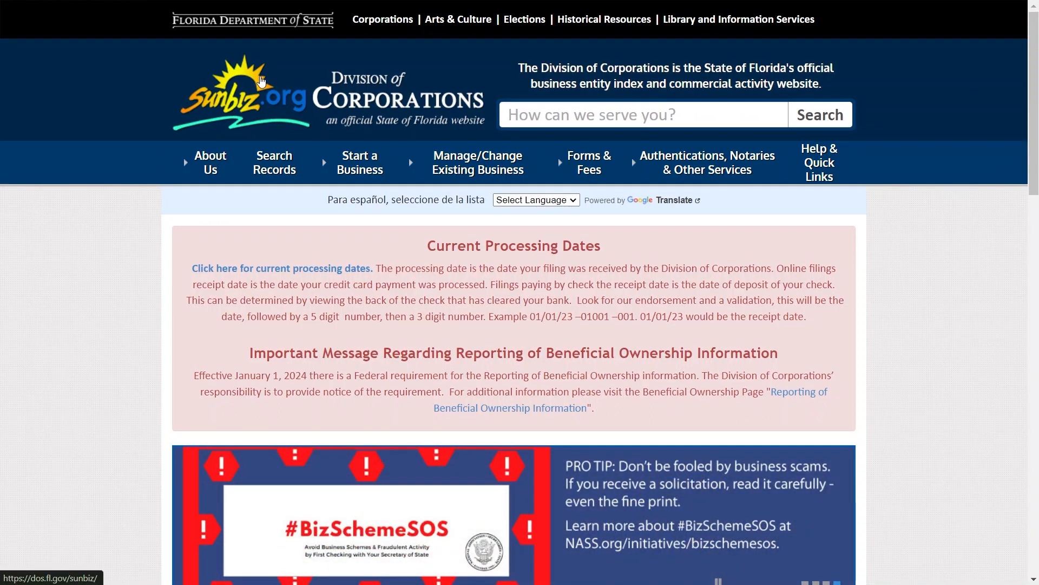
mouse_move(412, 122)
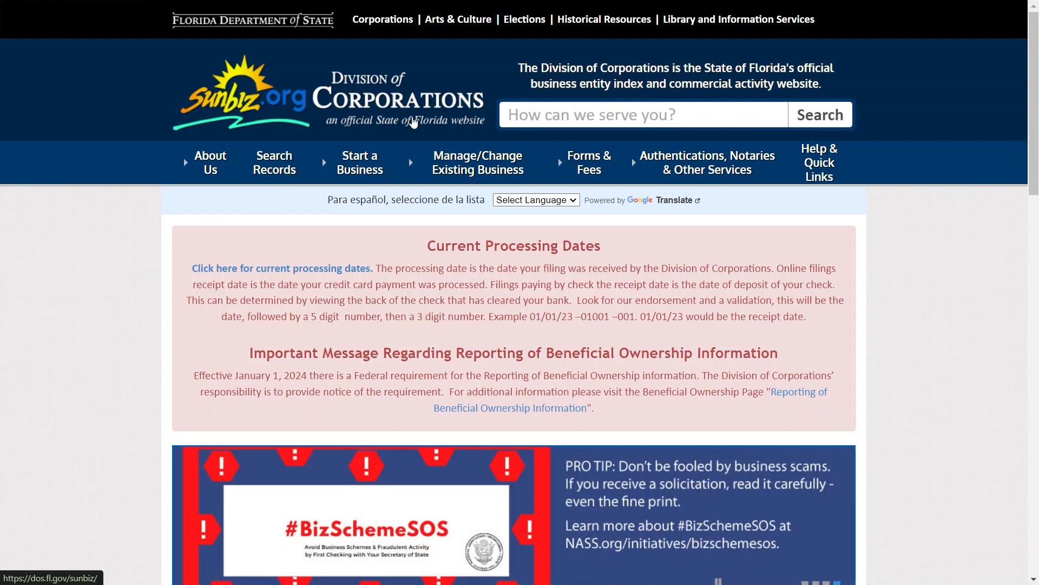
Step: Go to Update Your Information under Manage/Change Existing Business
click(478, 163)
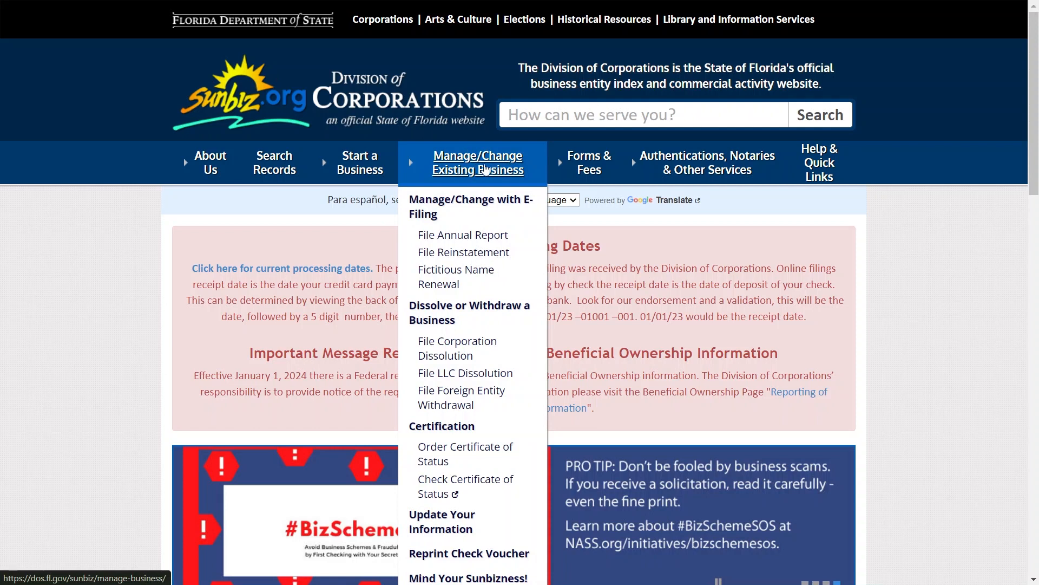
mouse_move(440, 521)
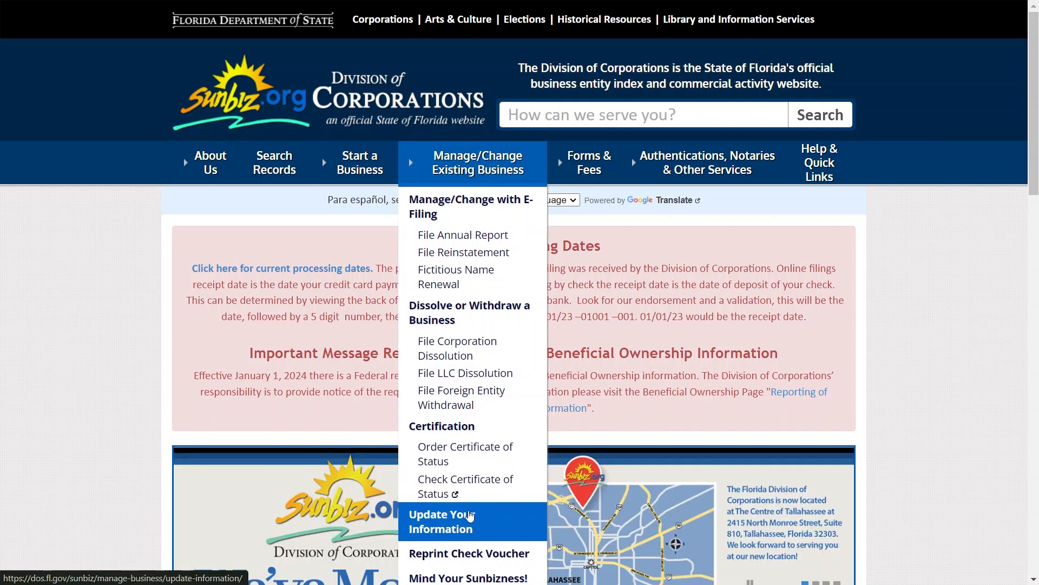
click(440, 521)
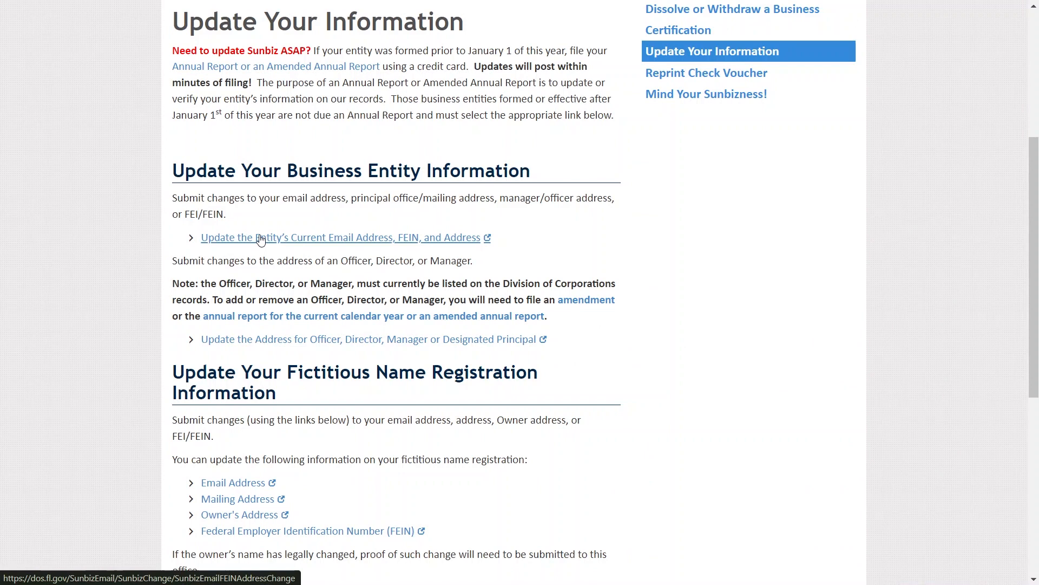
mouse_move(369, 242)
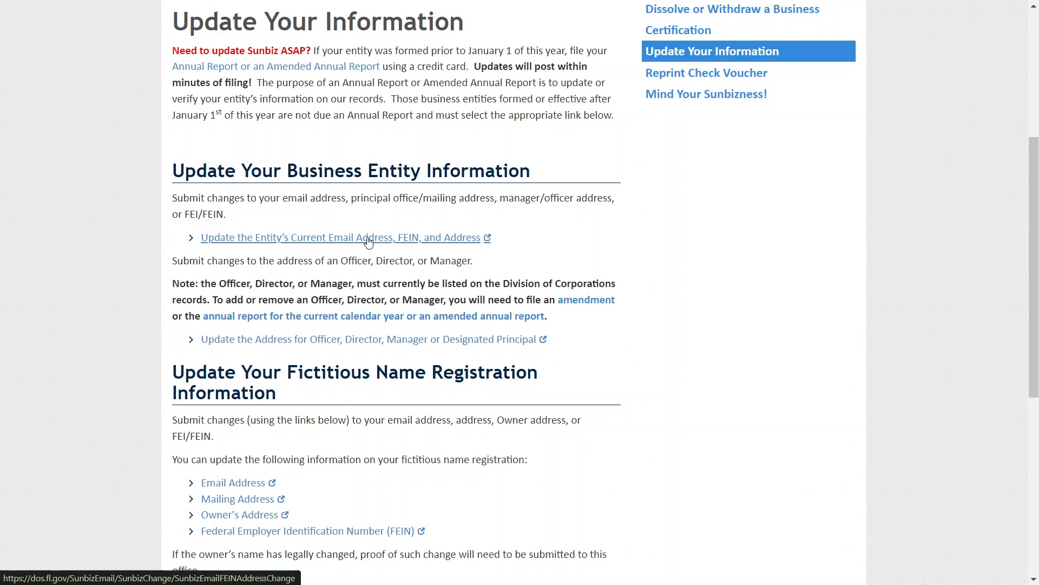
mouse_move(359, 245)
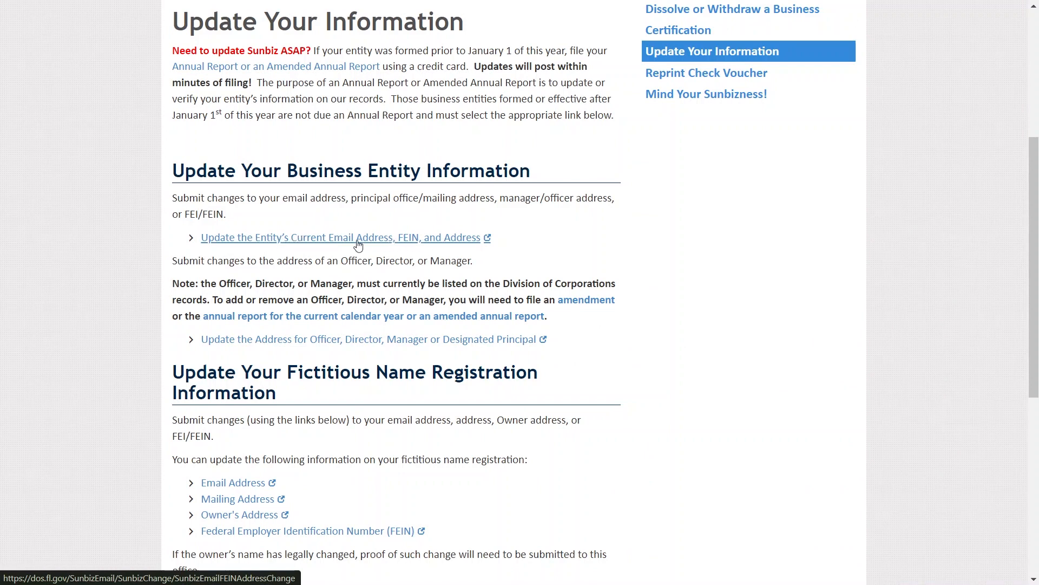
Step: Start the entity email, FEIN and address update form with document number L23
click(343, 237)
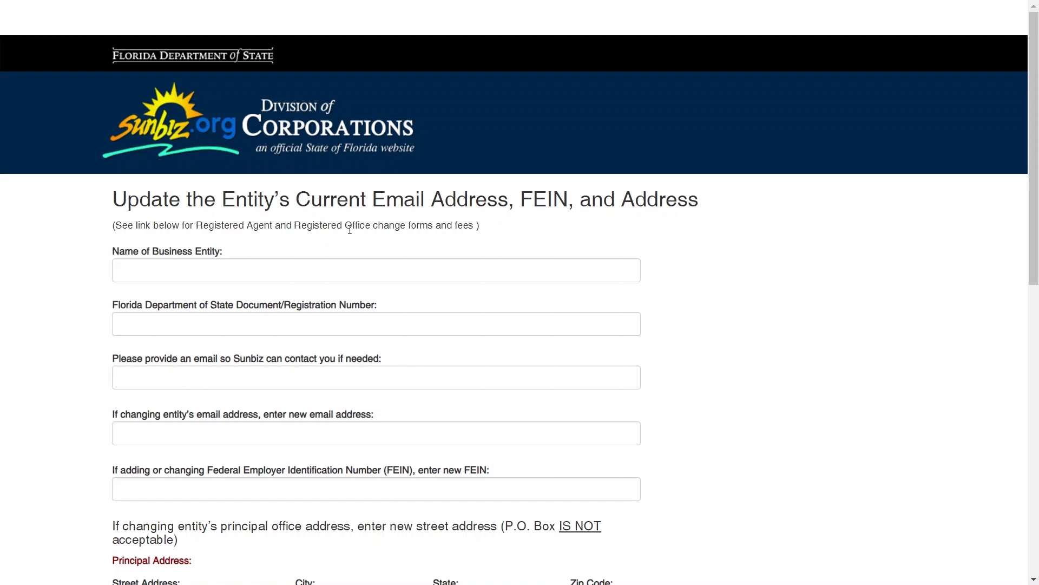
text(L23)
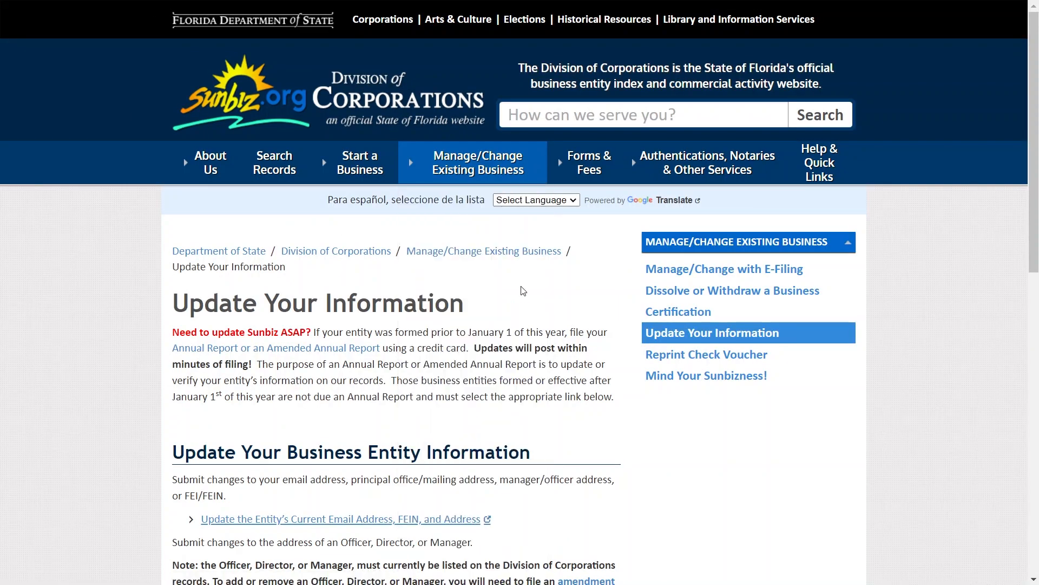
Step: Search entity records by name for INNOVATION FOR IMPACT via the LLC filing pages
click(358, 163)
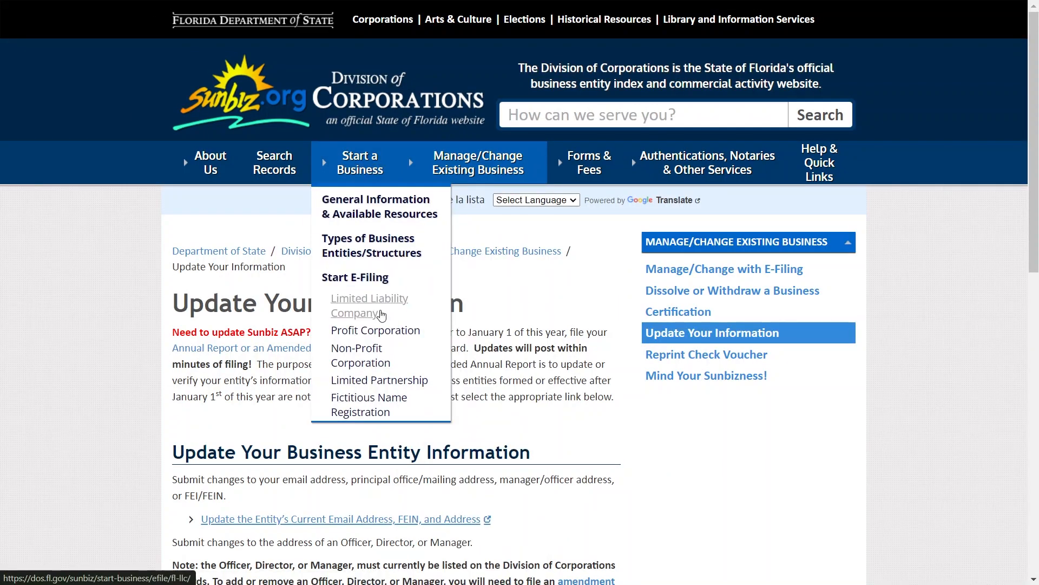
click(369, 305)
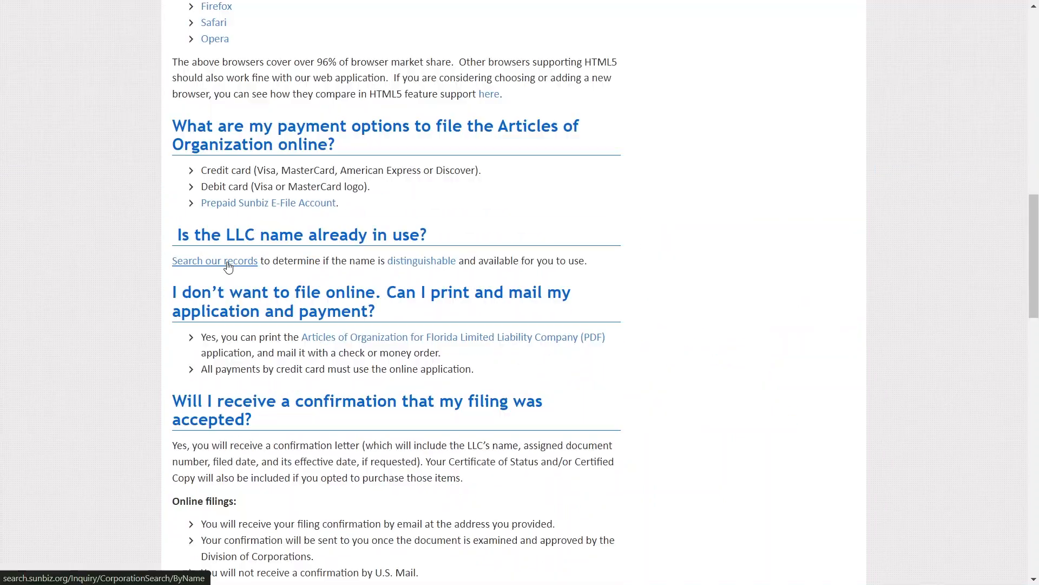
click(214, 260)
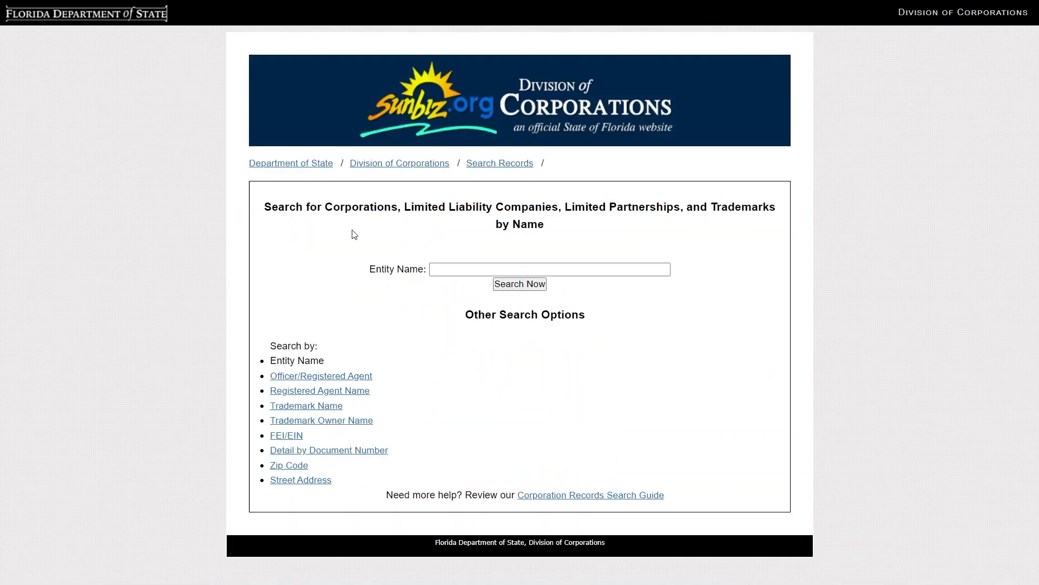
click(518, 283)
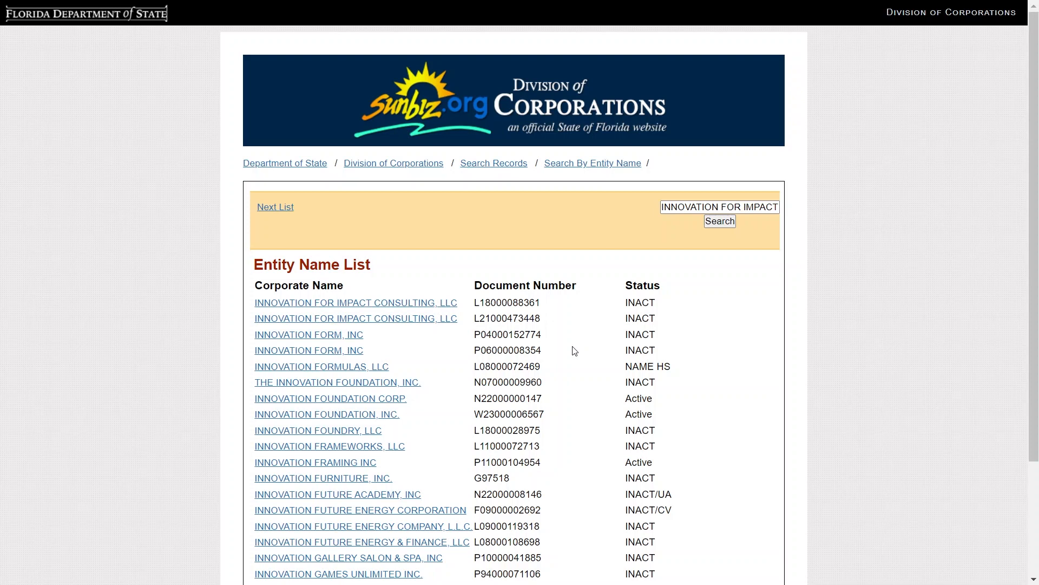
mouse_move(558, 445)
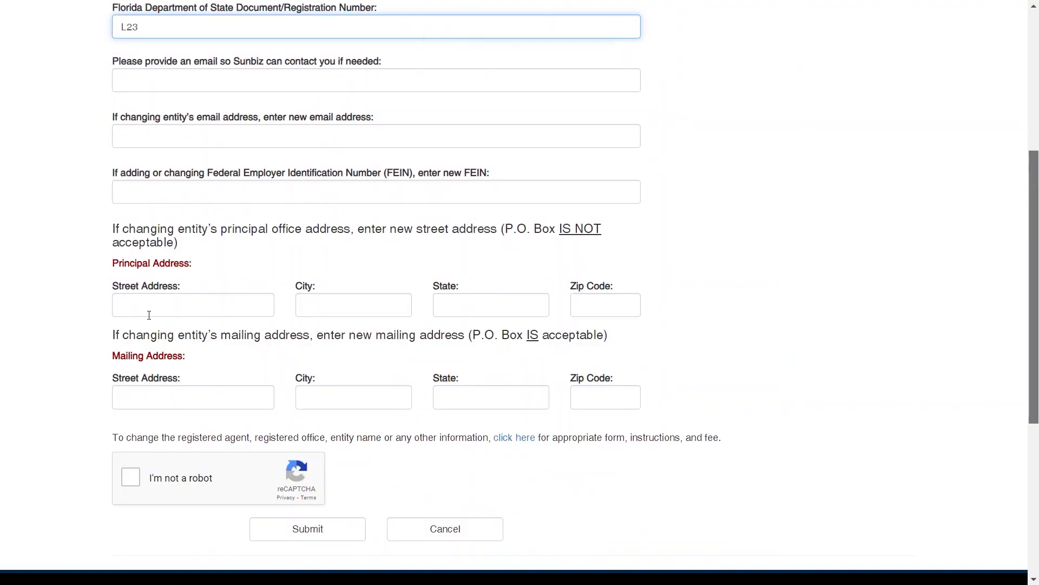
mouse_move(503, 254)
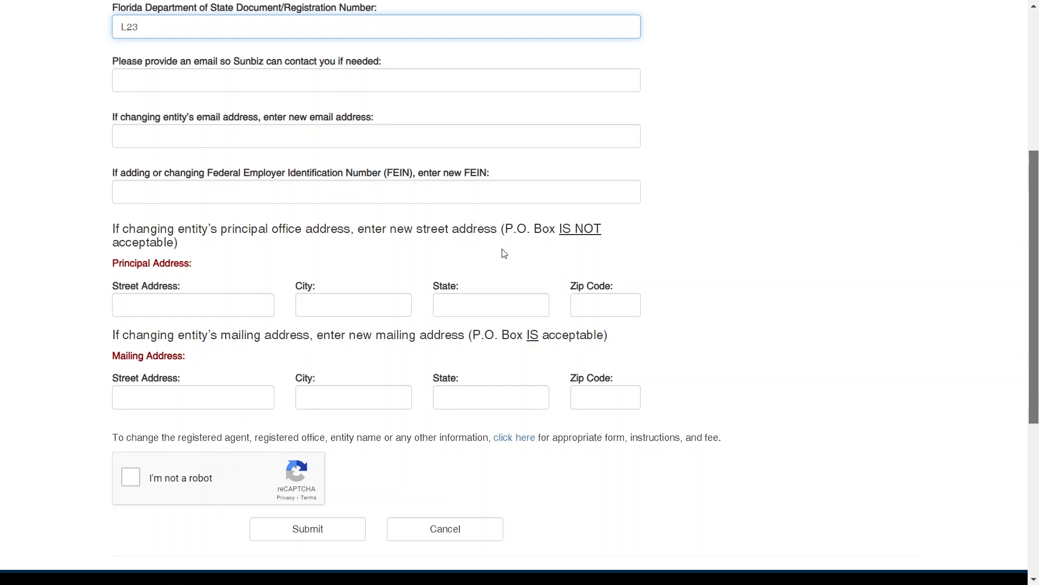
mouse_move(366, 332)
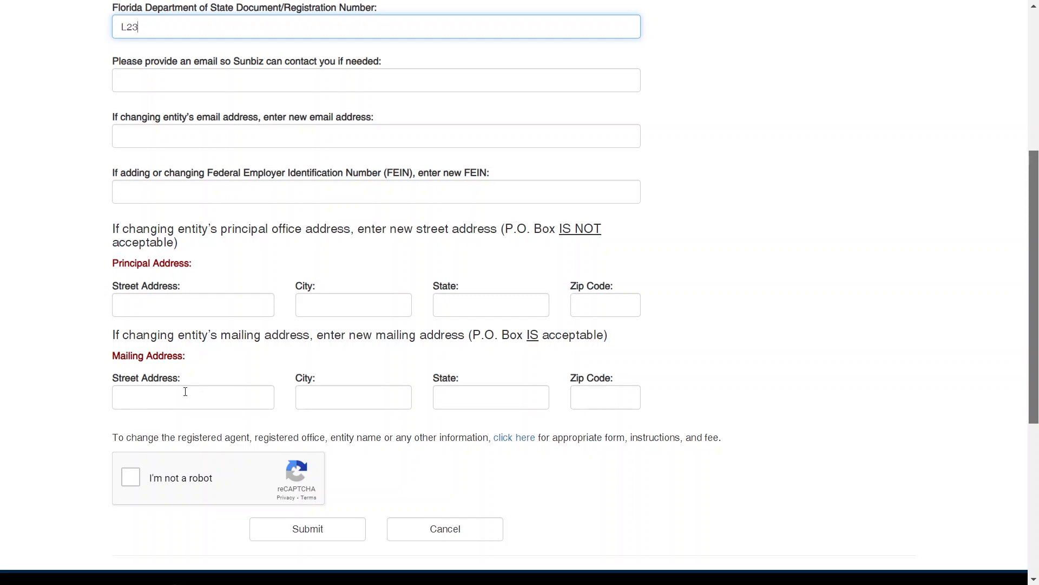
click(192, 397)
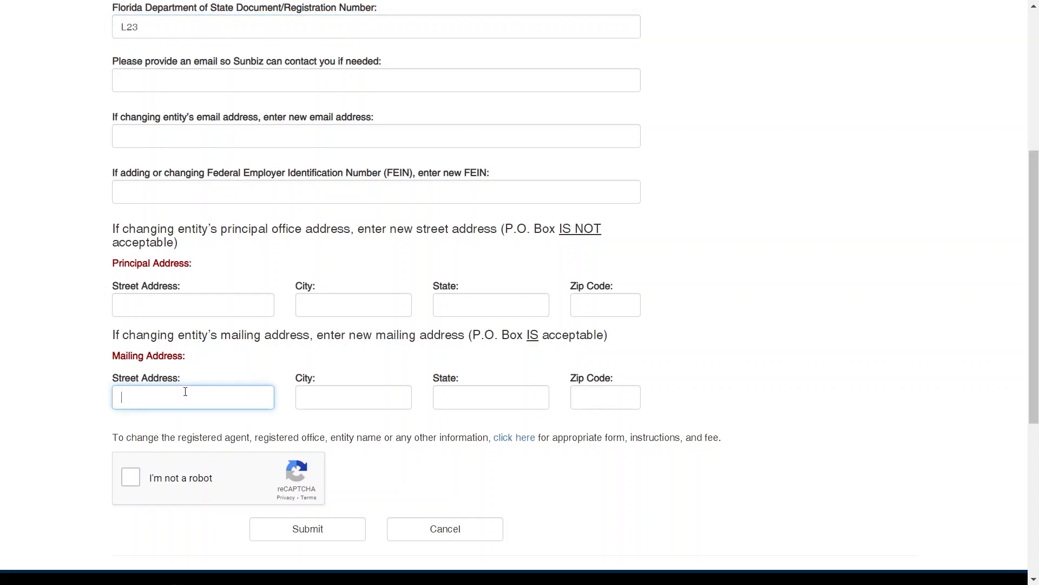
mouse_move(846, 357)
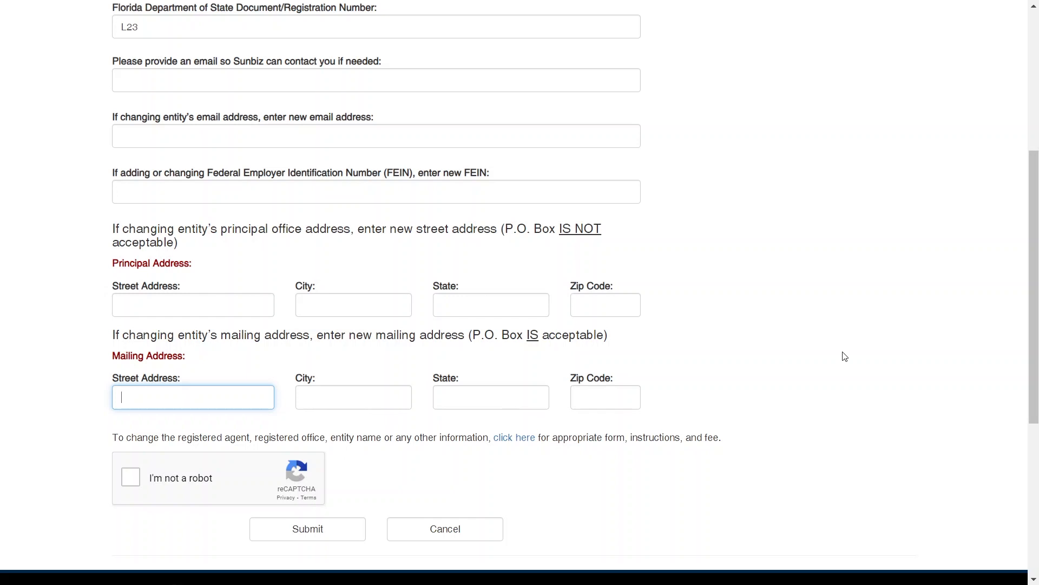
scroll(down, 3)
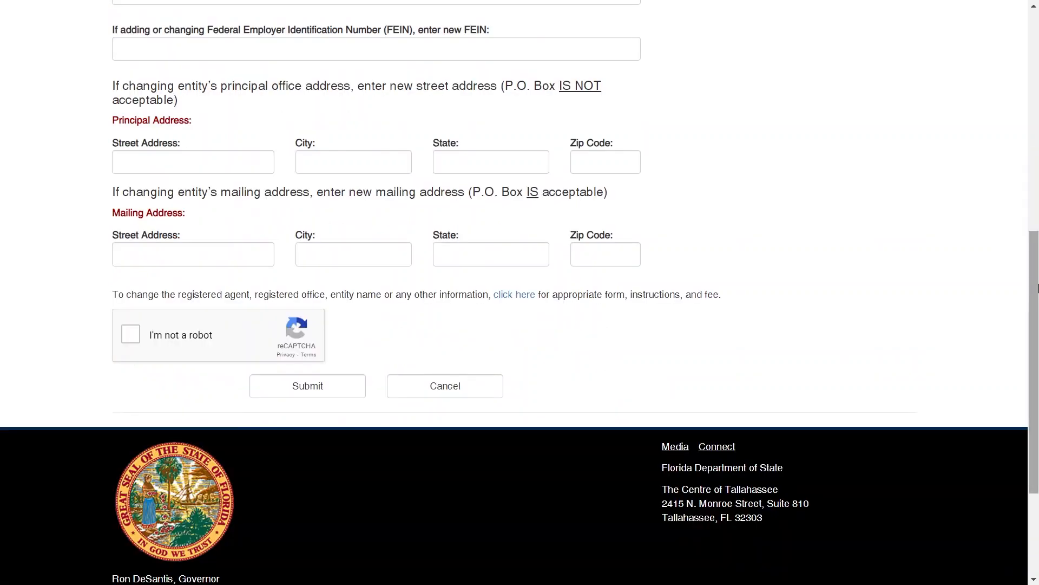
mouse_move(940, 376)
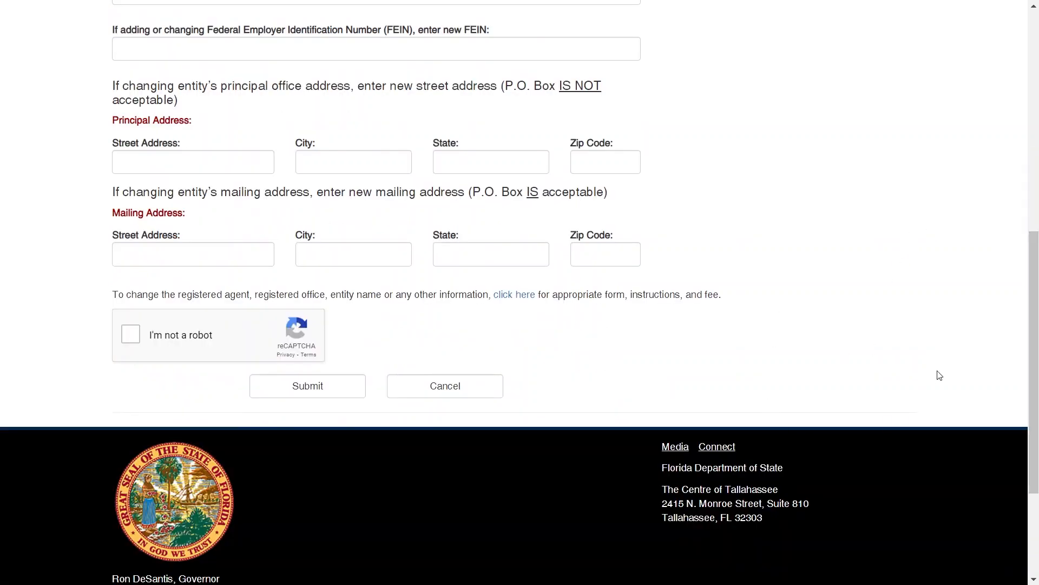
mouse_move(952, 376)
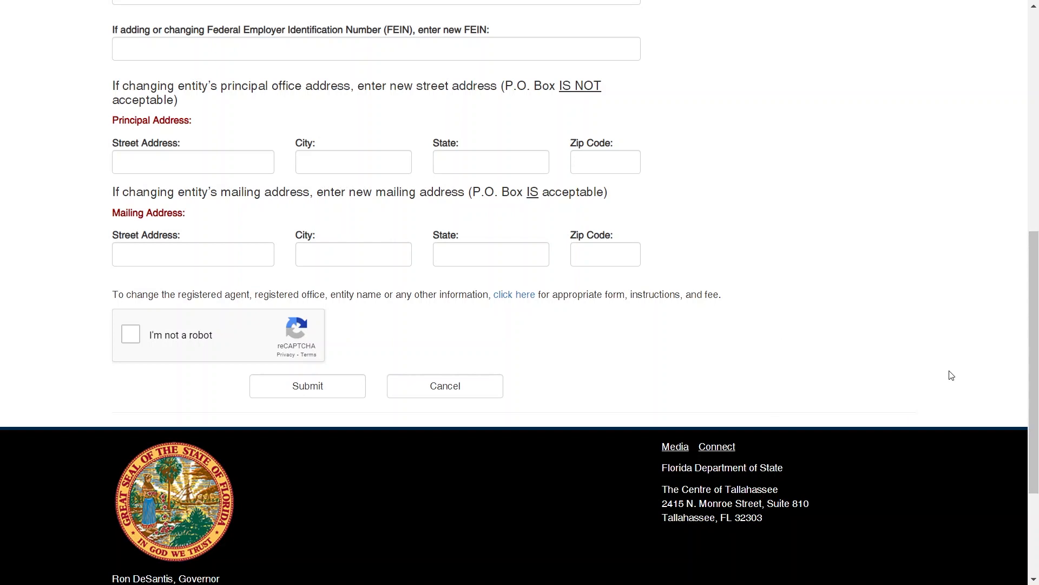
mouse_move(955, 373)
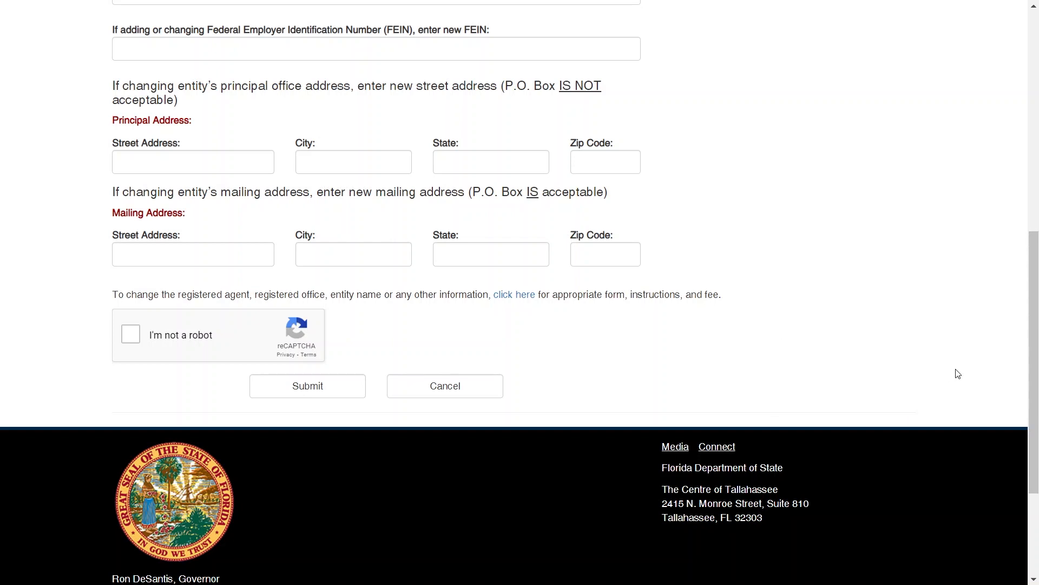
mouse_move(967, 369)
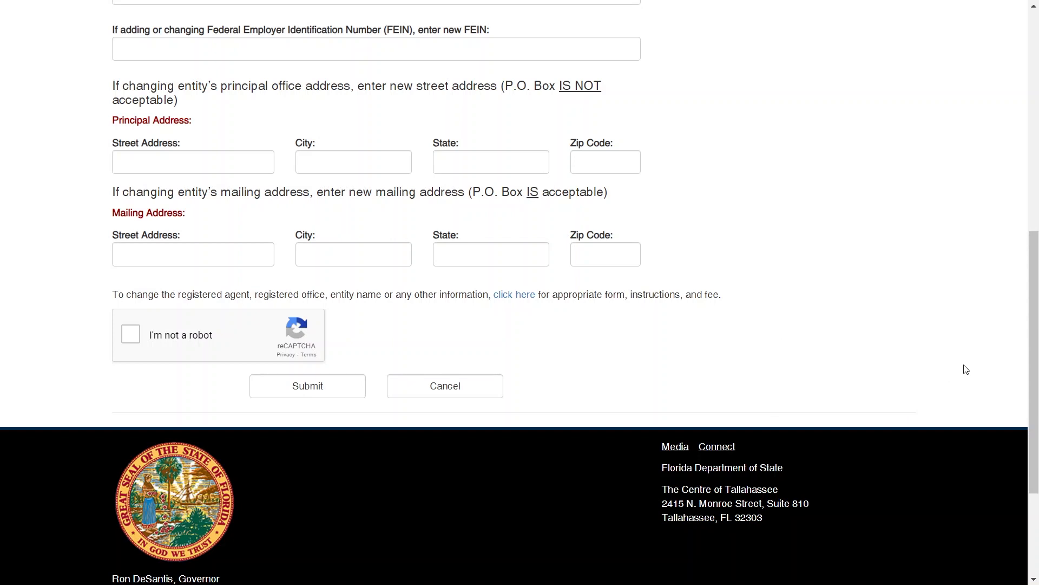